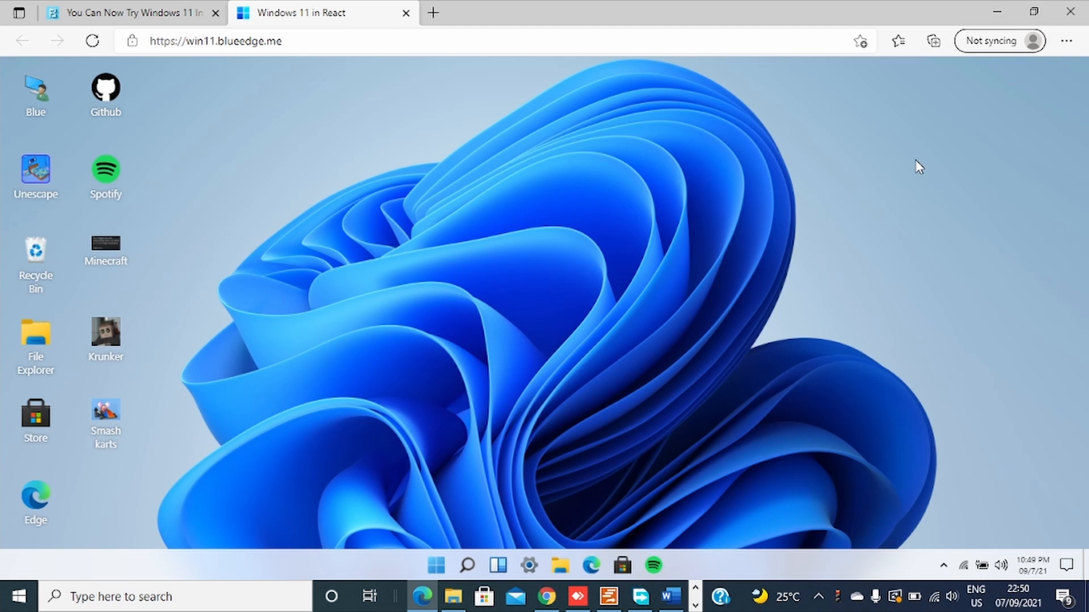
mouse_move(792, 173)
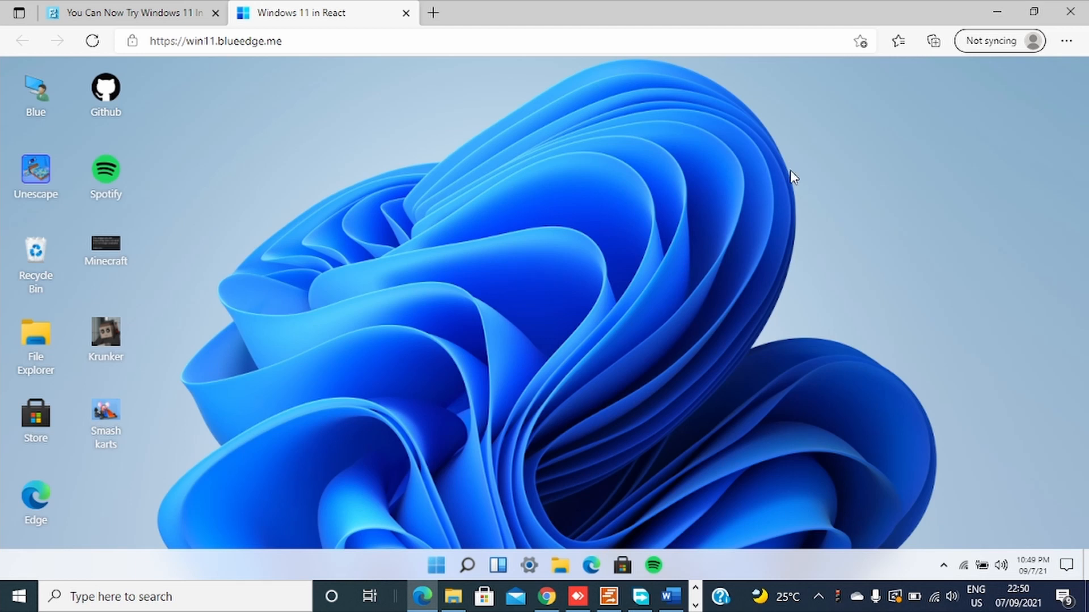
mouse_move(785, 178)
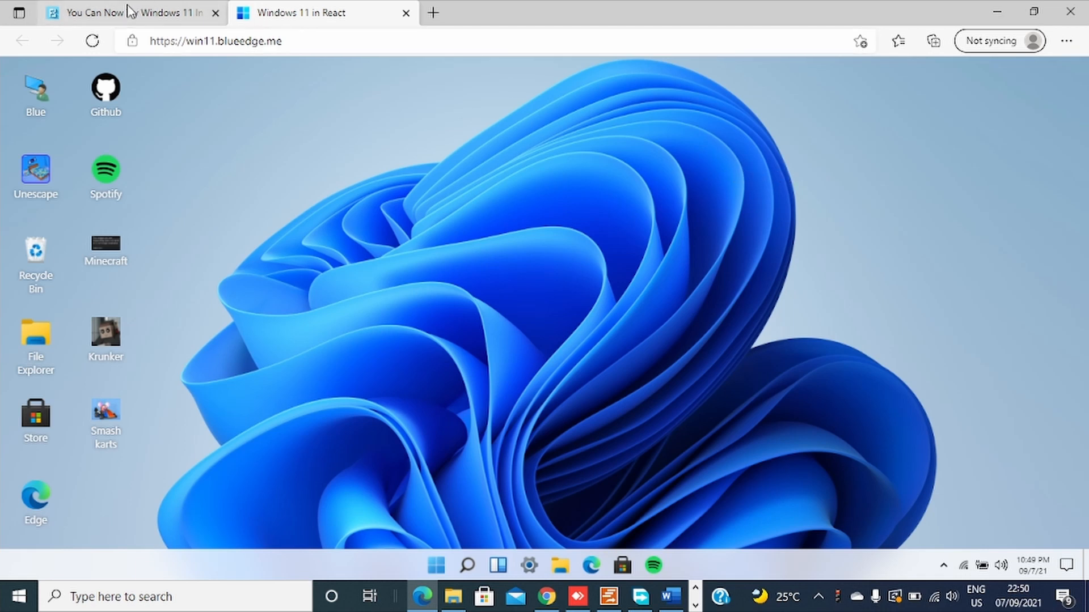
Read the Fossbytes article down to its 'The Windows 11 Emulator' section on BlueEdge's online emulator
click(124, 13)
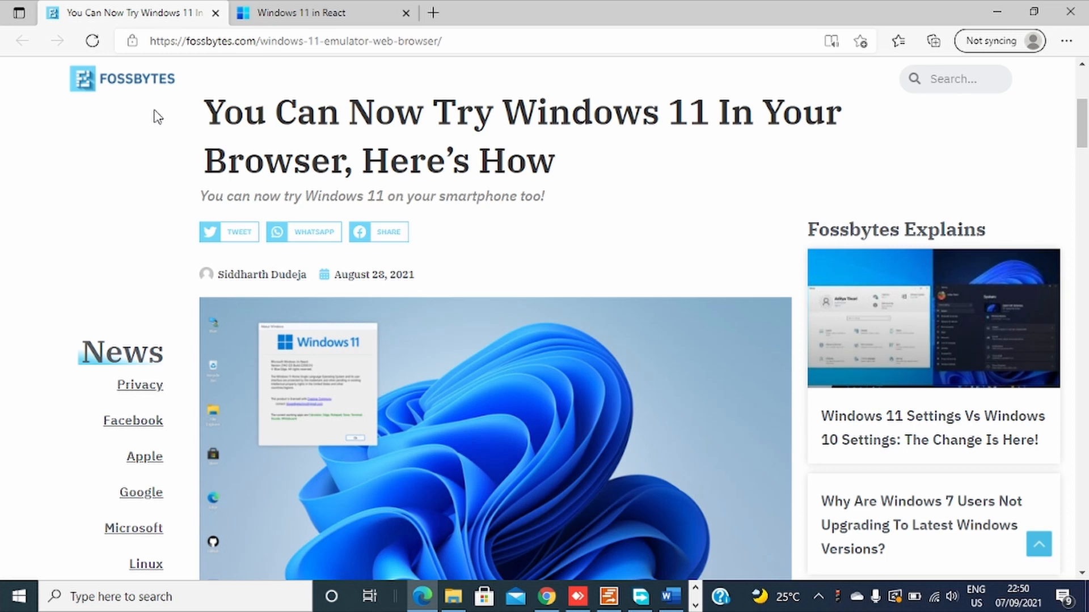
scroll(down, 3)
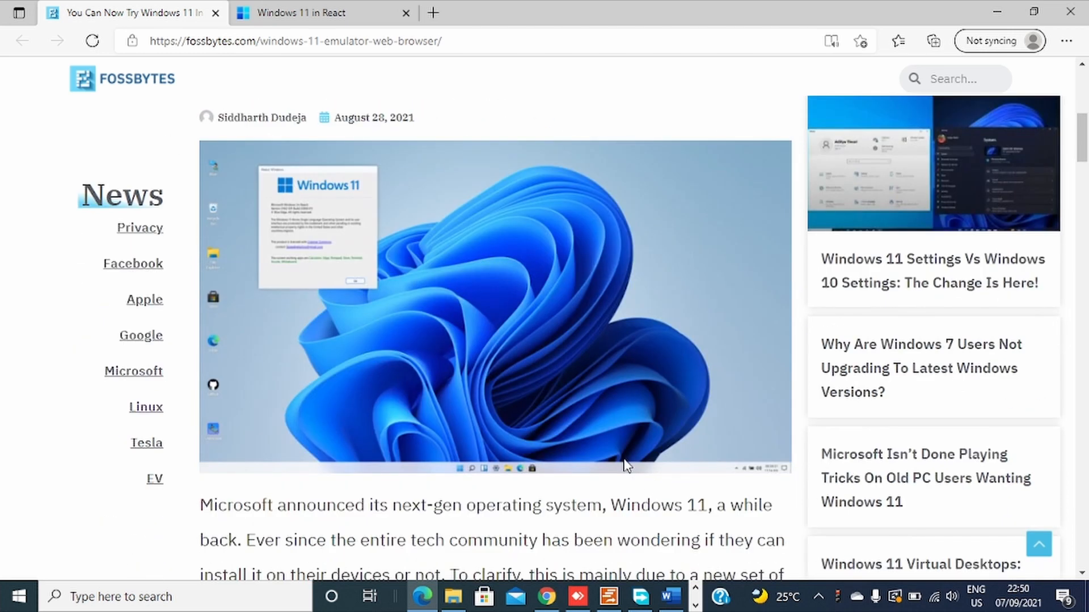
scroll(down, 3)
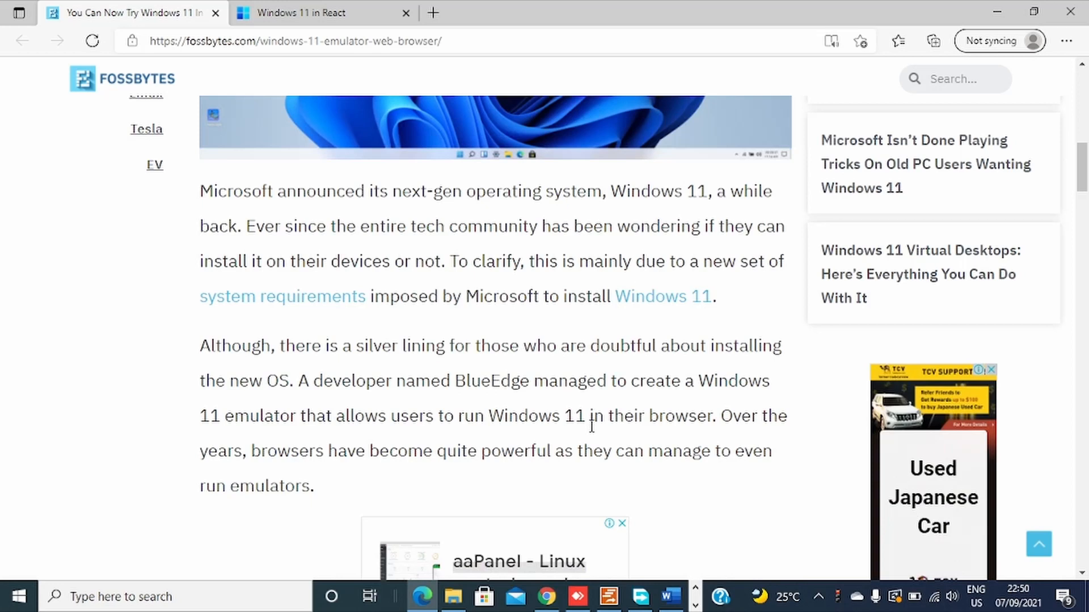
scroll(down, 3)
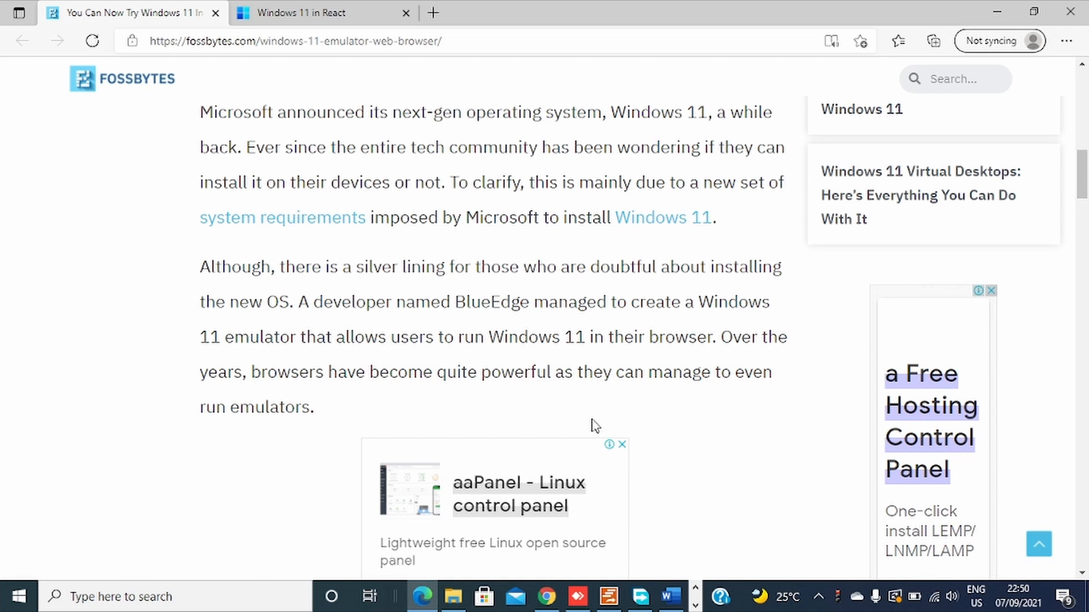
mouse_move(586, 394)
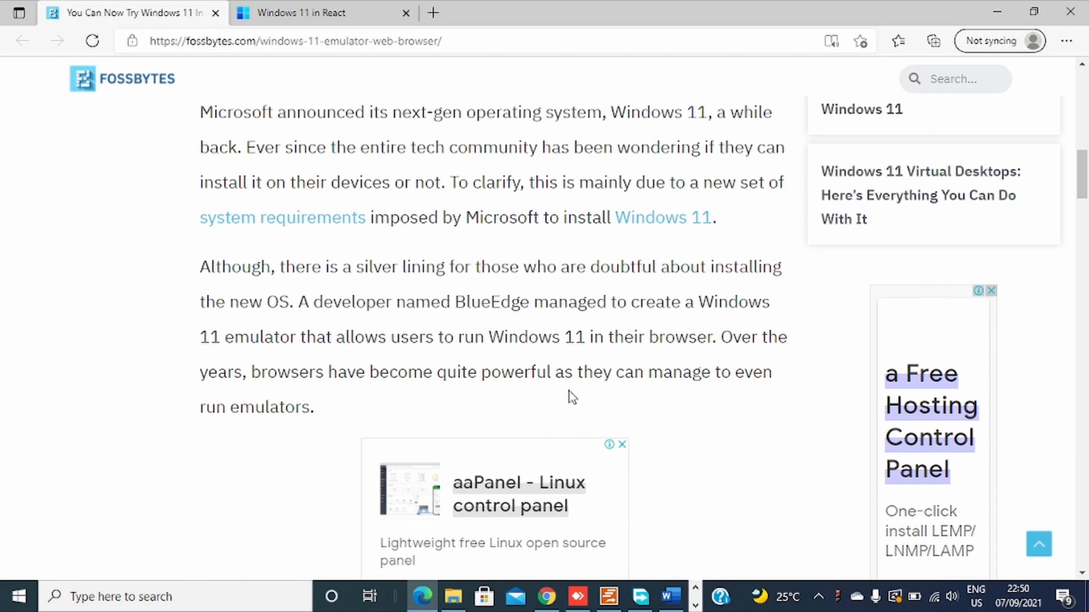
mouse_move(759, 426)
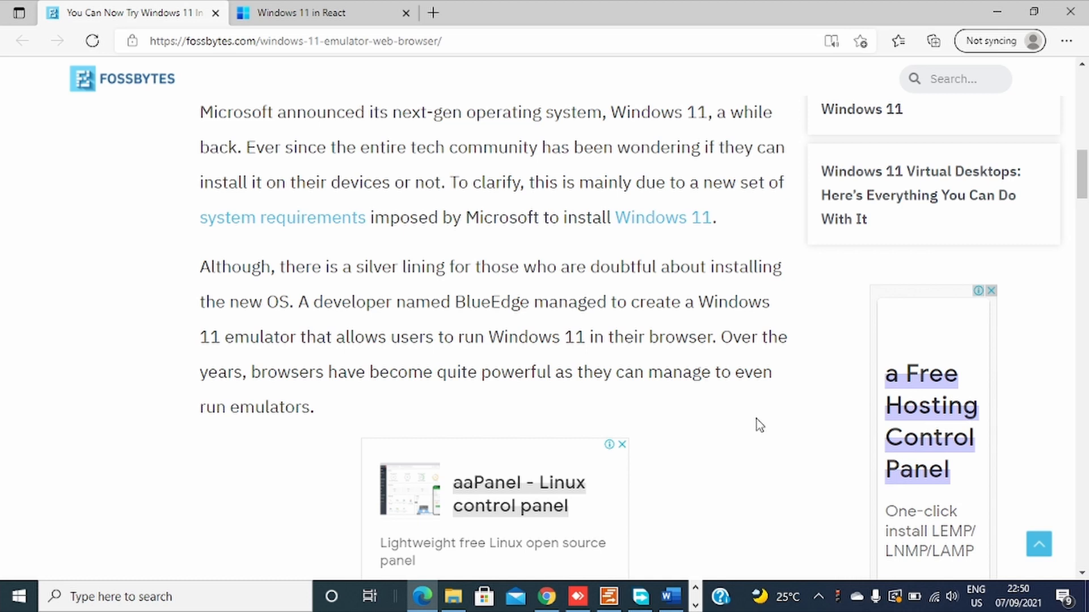
scroll(down, 3)
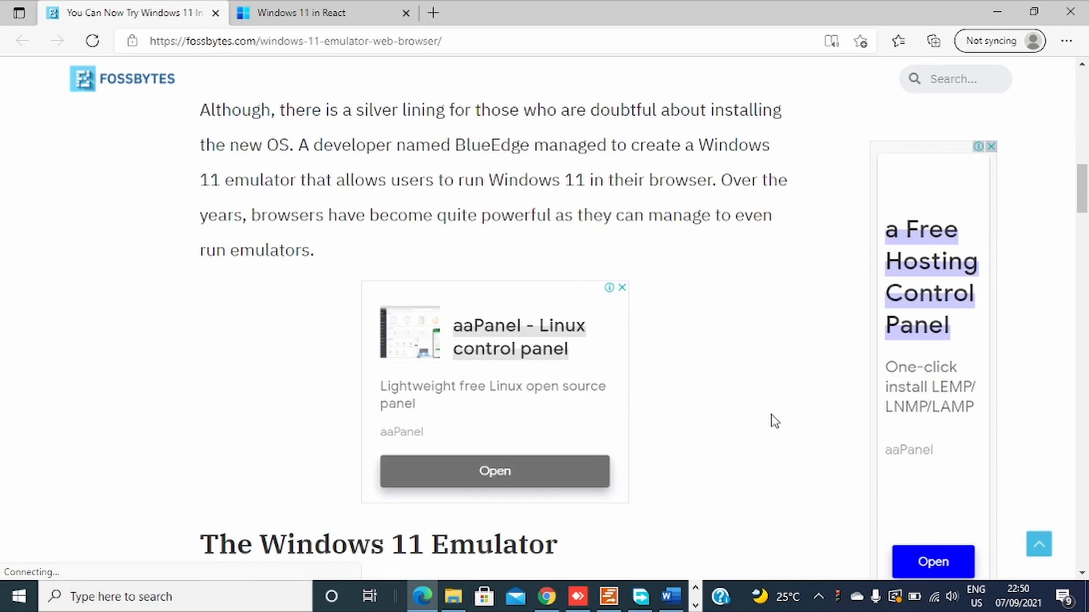
scroll(down, 3)
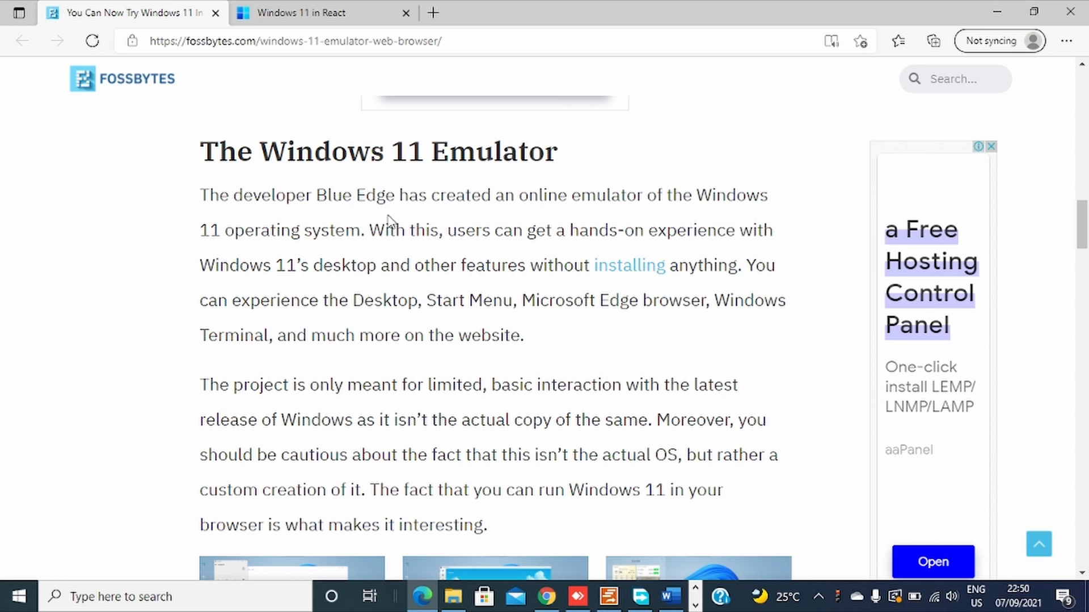
mouse_move(679, 223)
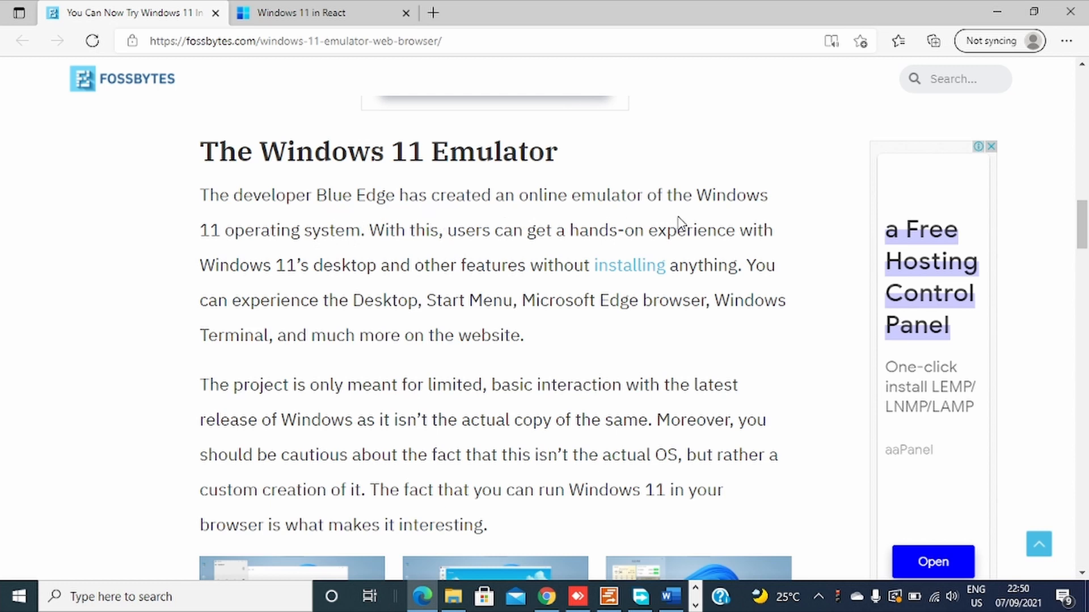
mouse_move(354, 253)
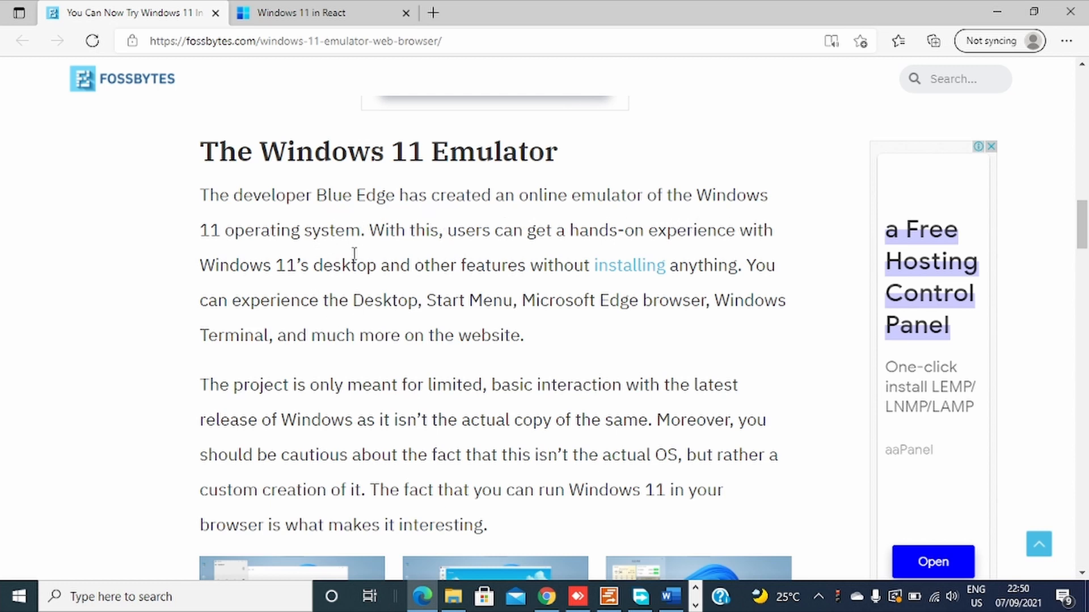
mouse_move(571, 259)
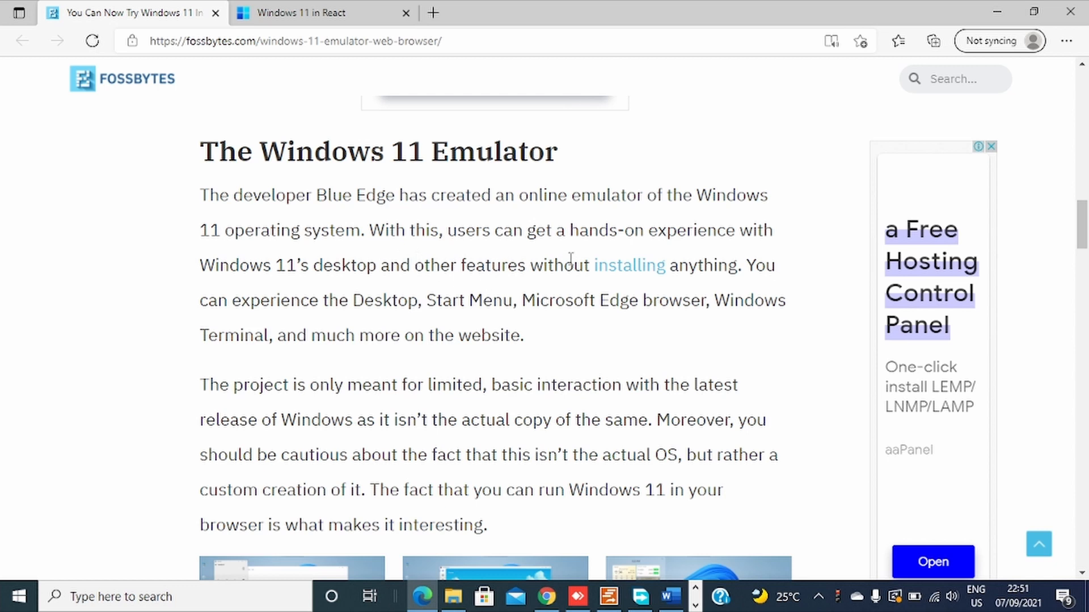
mouse_move(775, 255)
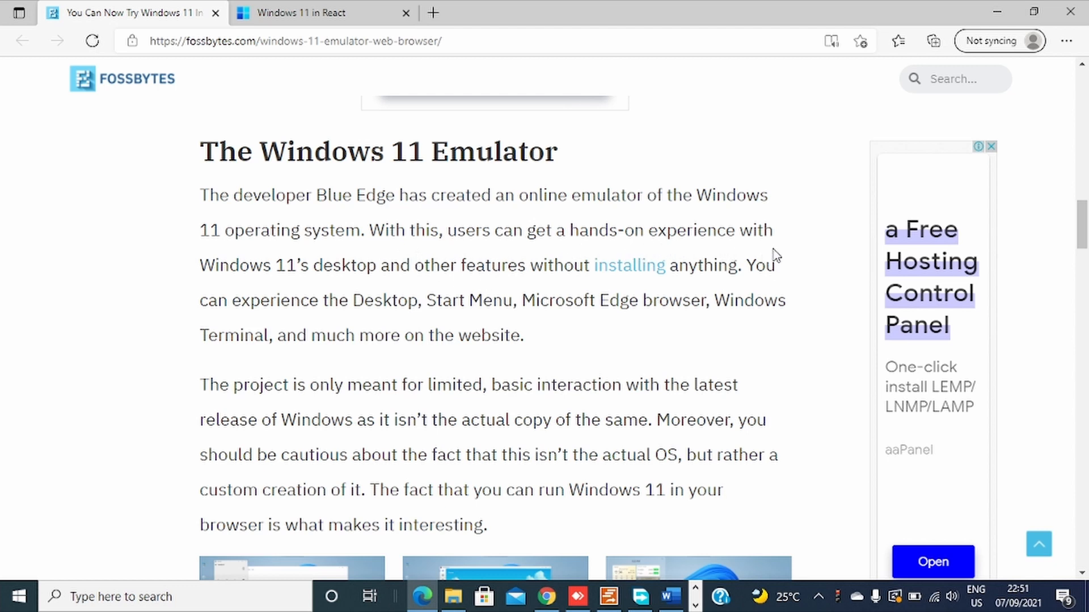
mouse_move(335, 286)
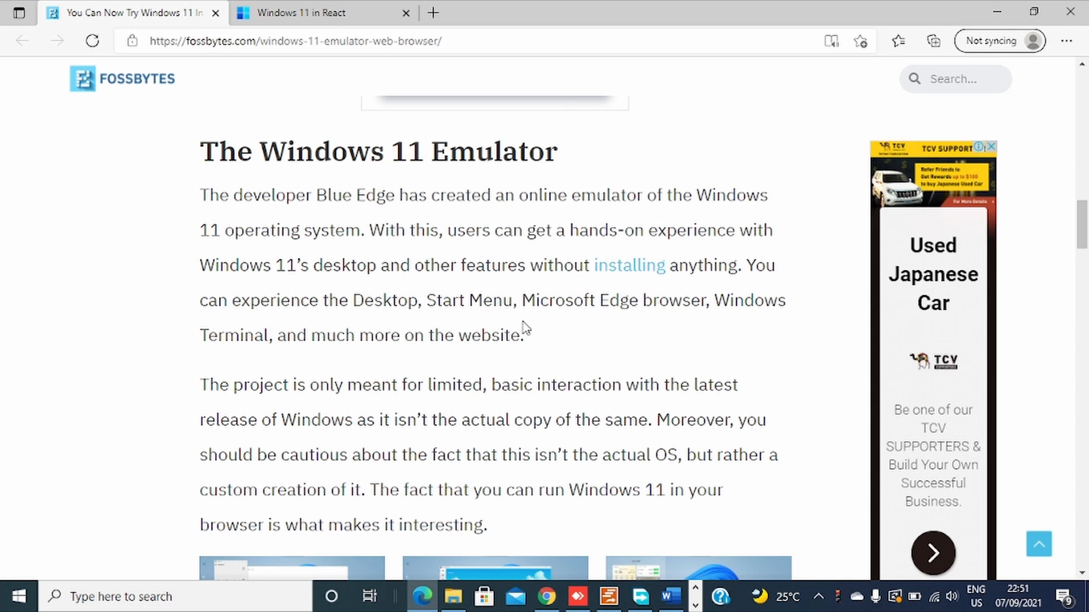
mouse_move(761, 354)
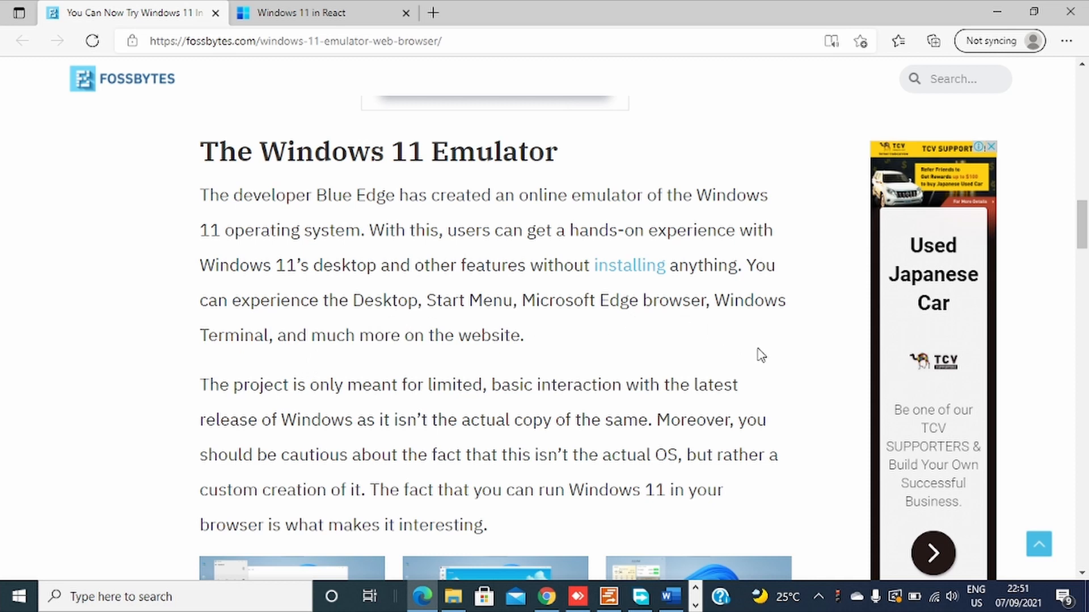
mouse_move(423, 359)
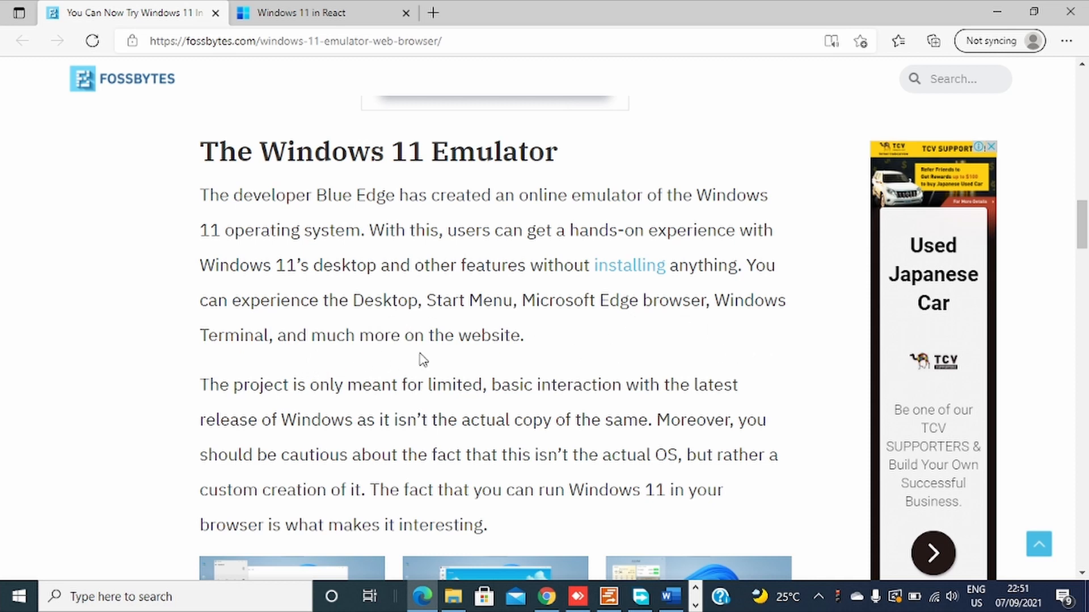
mouse_move(515, 339)
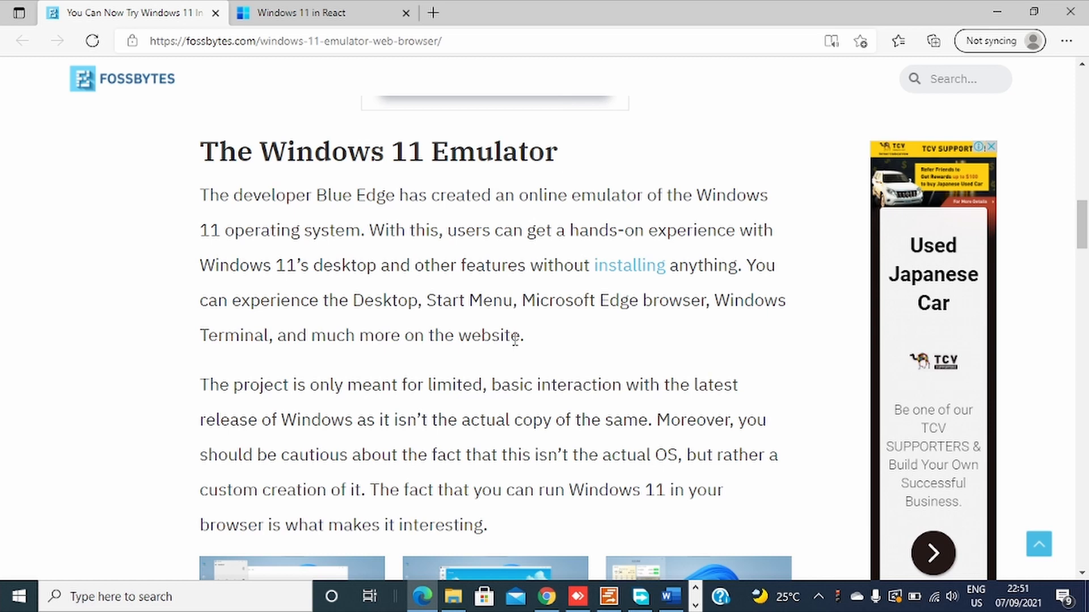
mouse_move(341, 205)
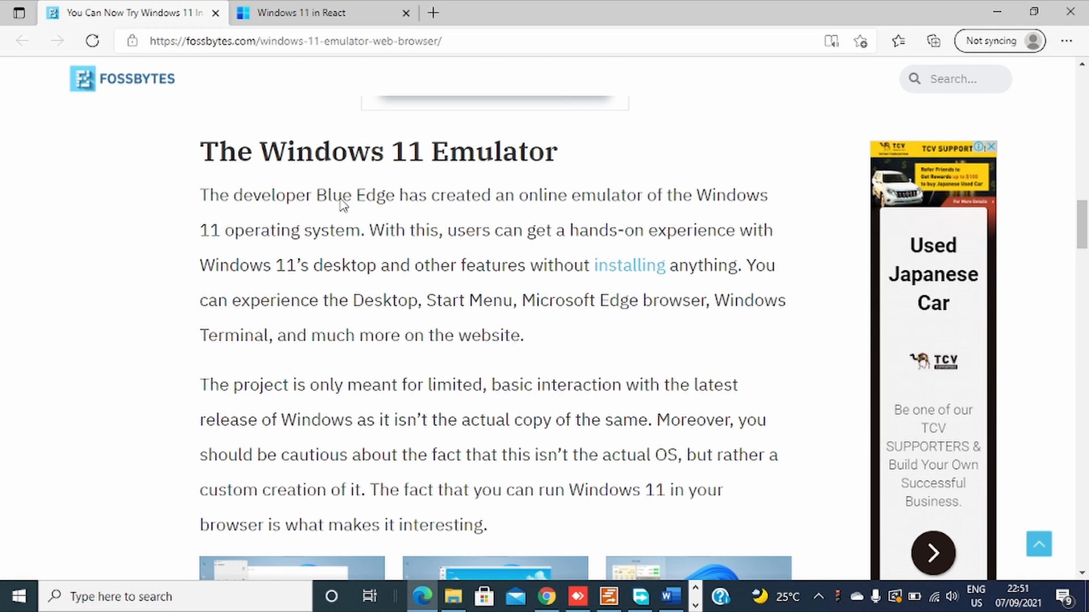
Load win11.blueedge.me to show the emulated Windows 11 desktop with icons and taskbar
click(321, 13)
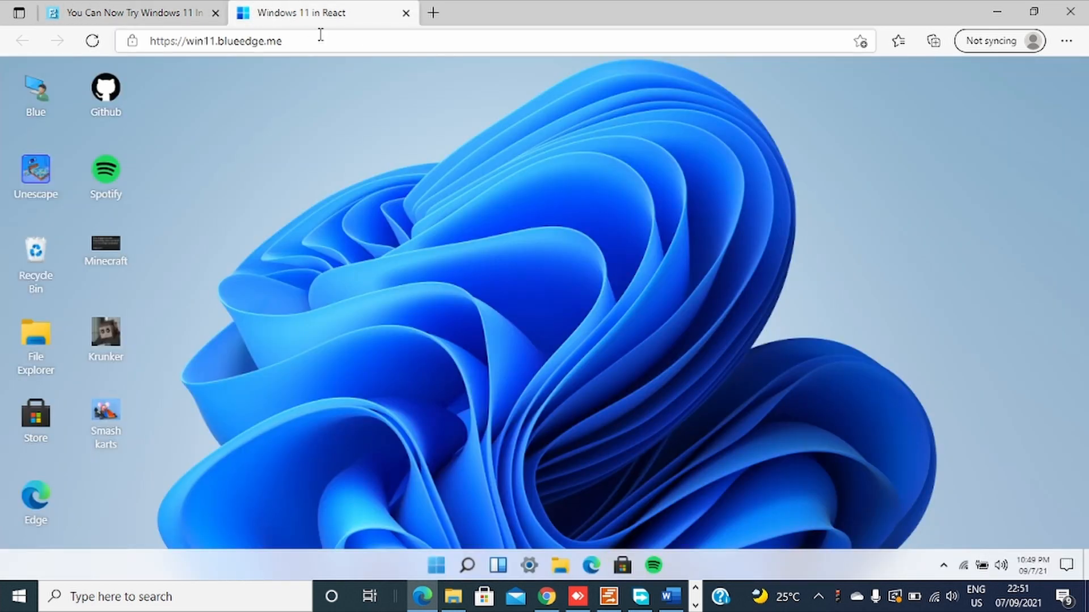
click(217, 41)
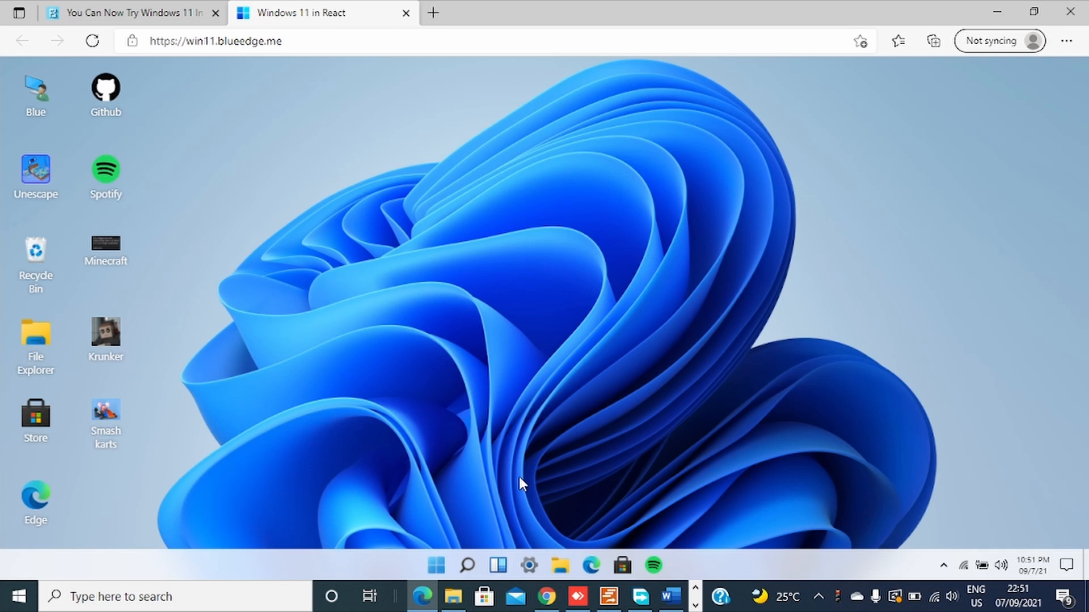
mouse_move(509, 495)
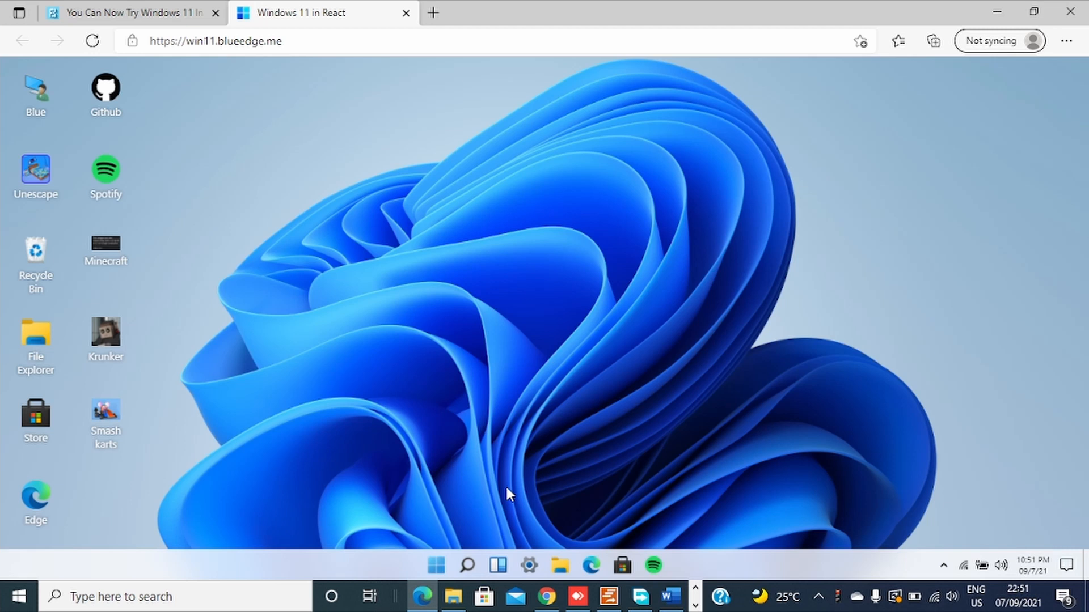
mouse_move(512, 478)
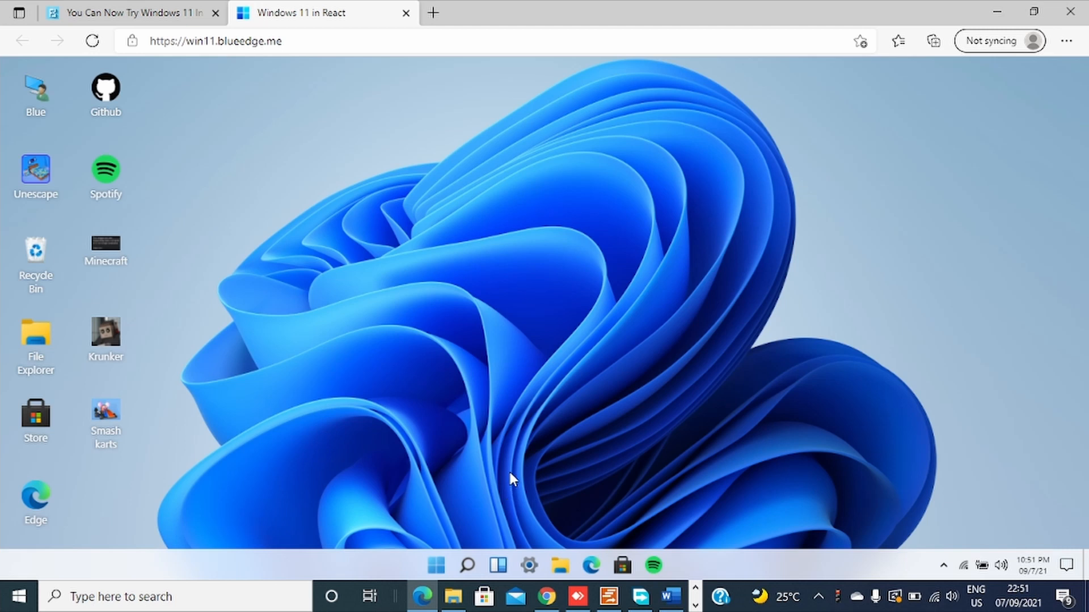
Show the emulated Start menu with its pinned apps and recommended items
click(435, 565)
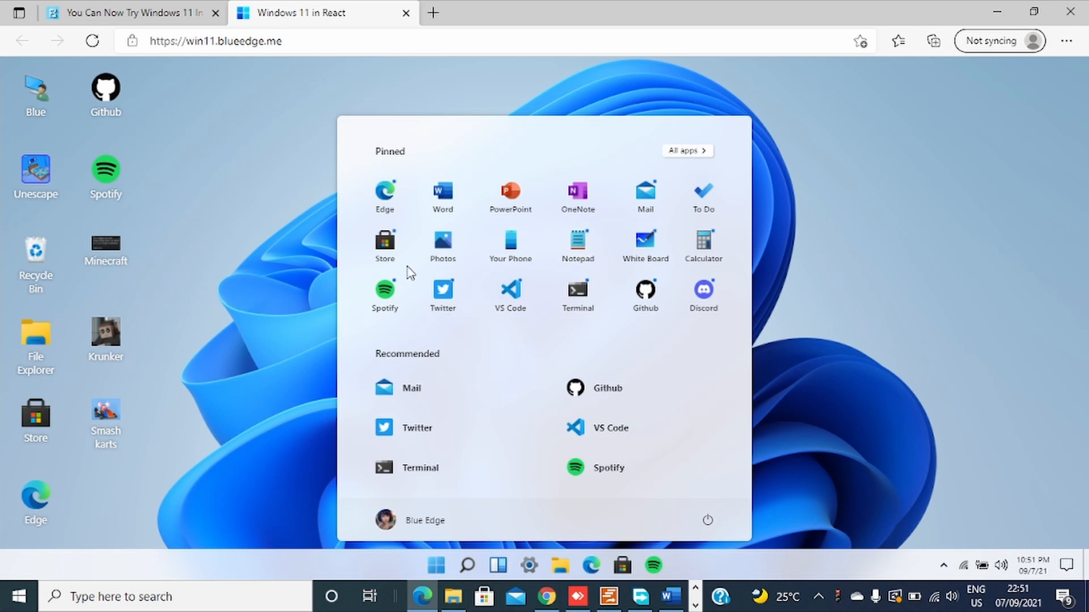
mouse_move(412, 230)
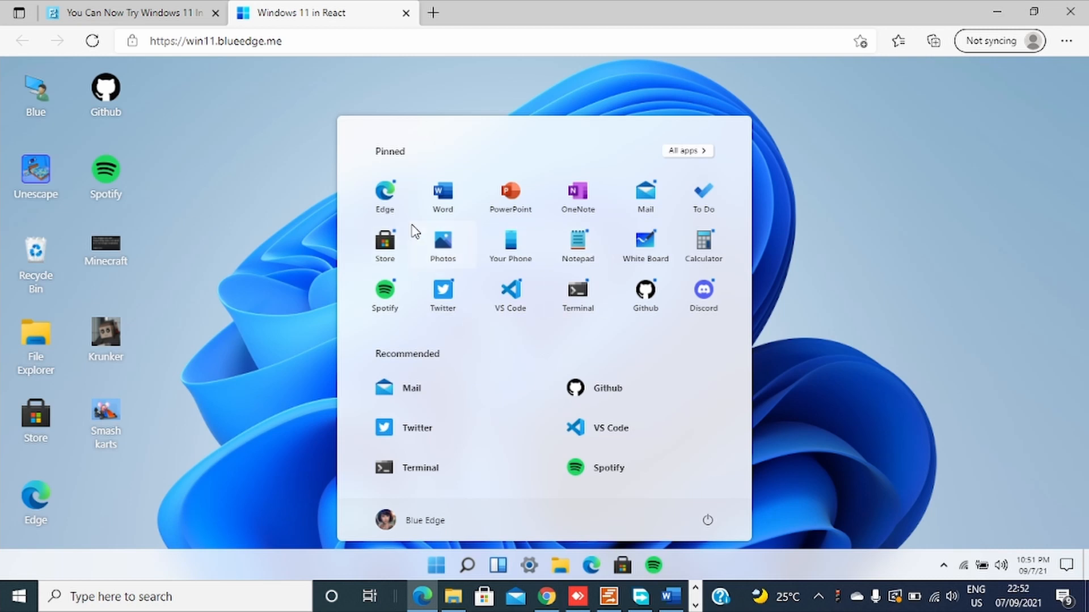
mouse_move(419, 250)
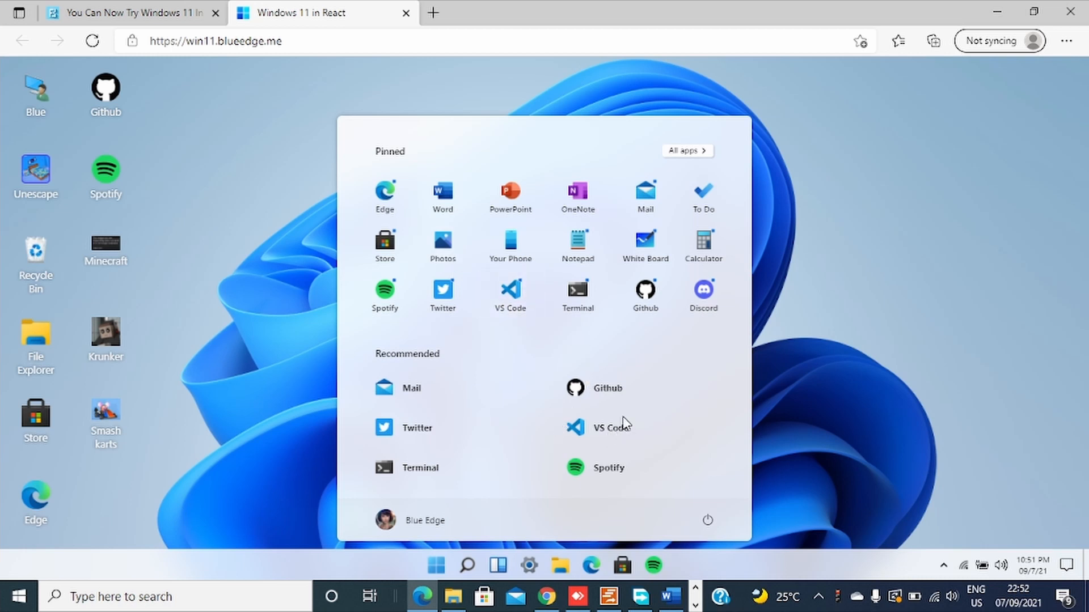
mouse_move(235, 178)
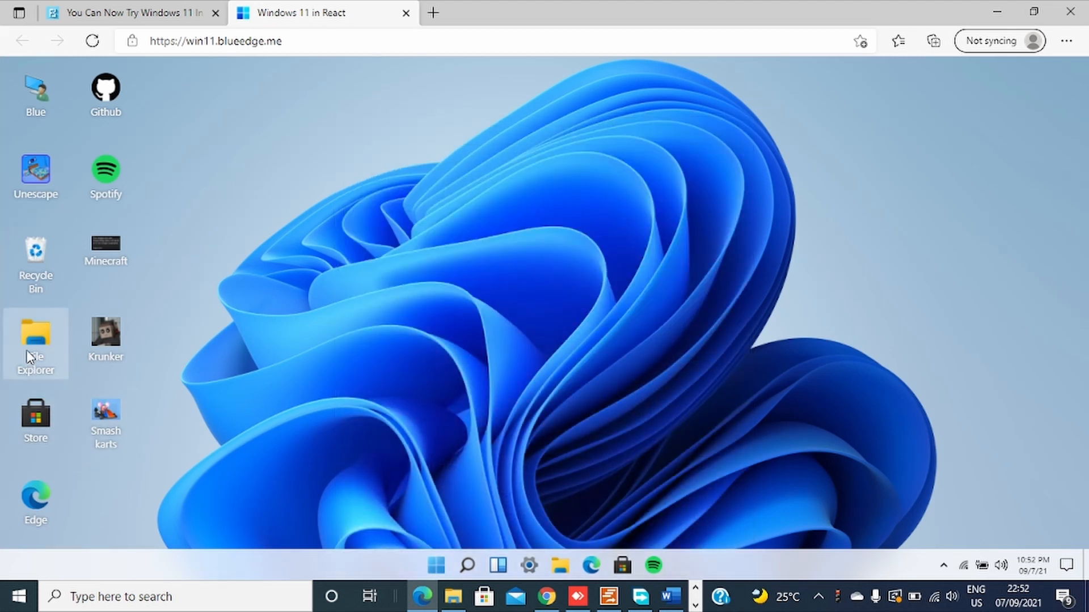
mouse_move(43, 351)
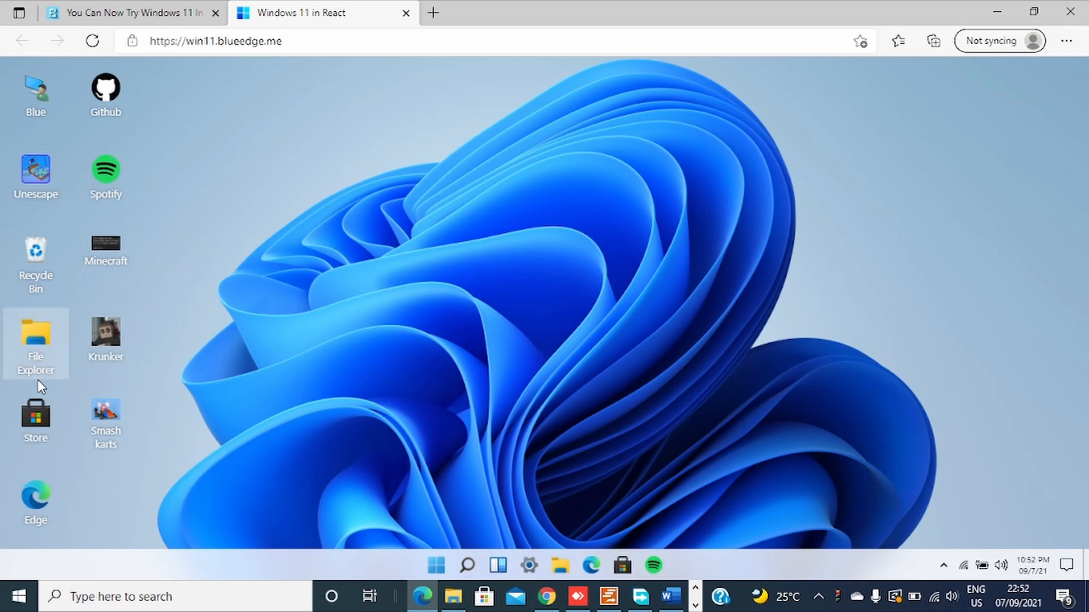
mouse_move(518, 552)
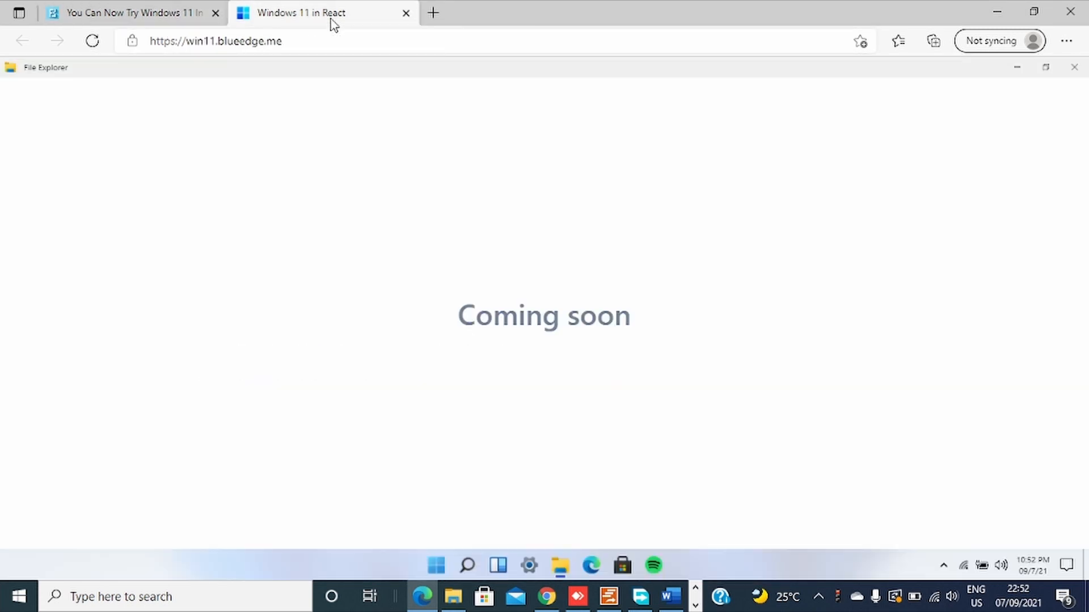
Reopen the Start menu, then show the widgets panel with weather, market prices and top stories
click(434, 565)
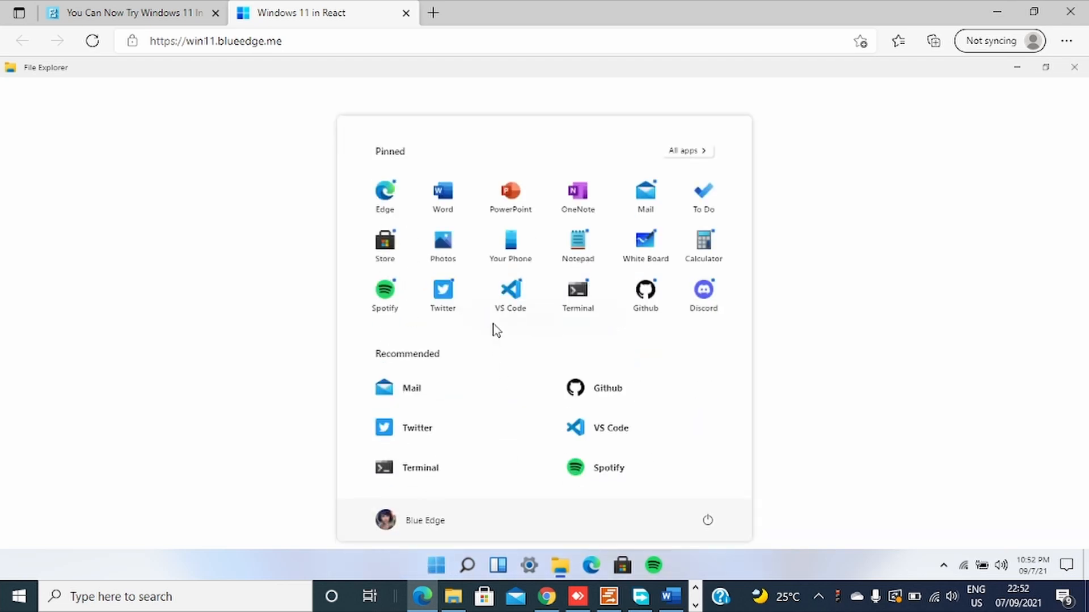
mouse_move(448, 371)
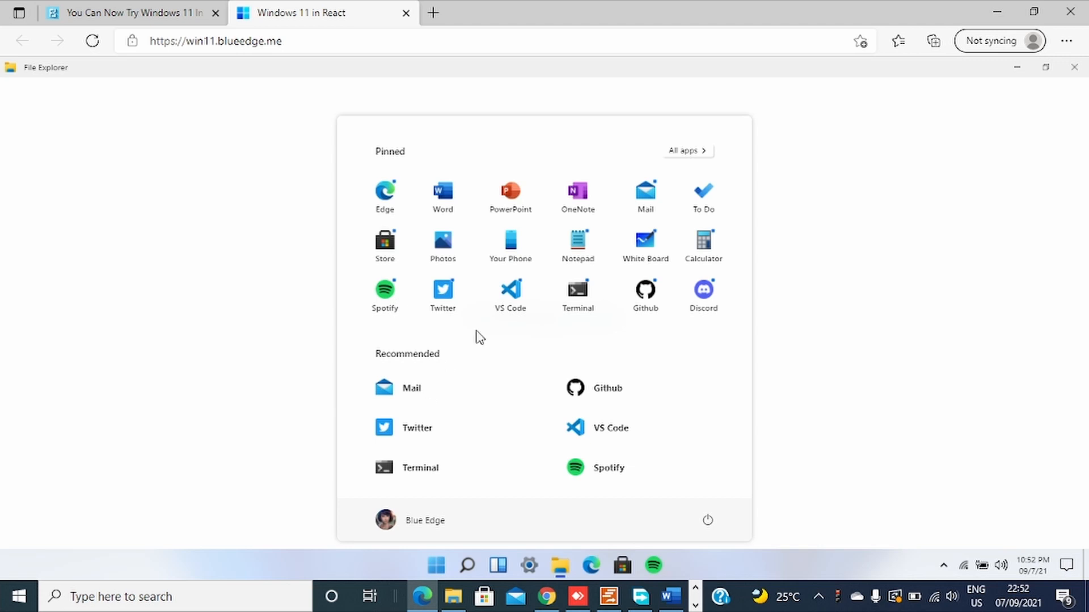
click(466, 565)
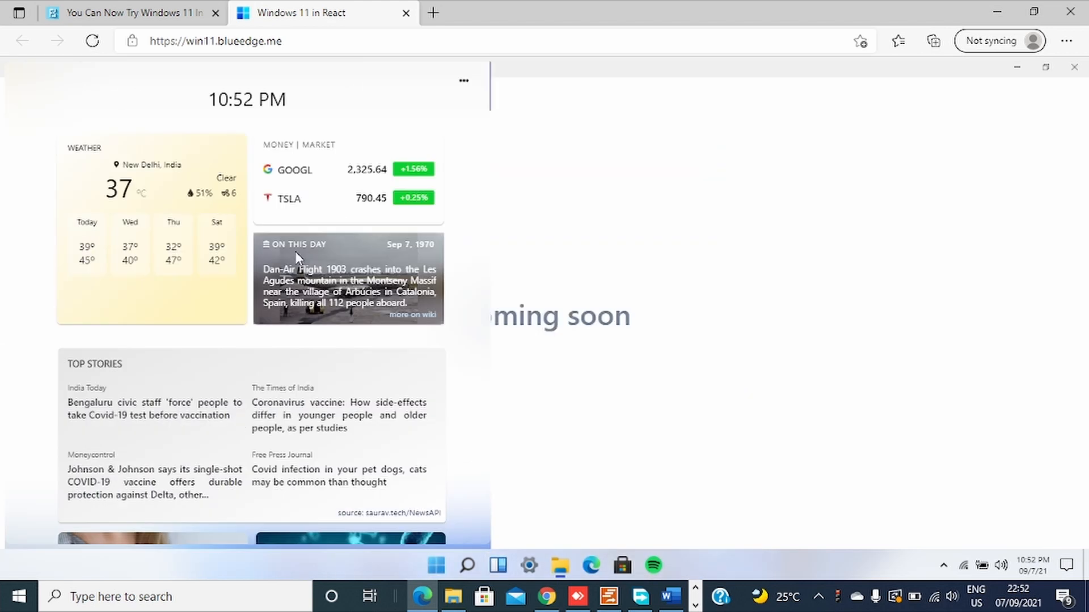
Scroll through the widgets, then launch the Microsoft Store from the taskbar
scroll(down, 3)
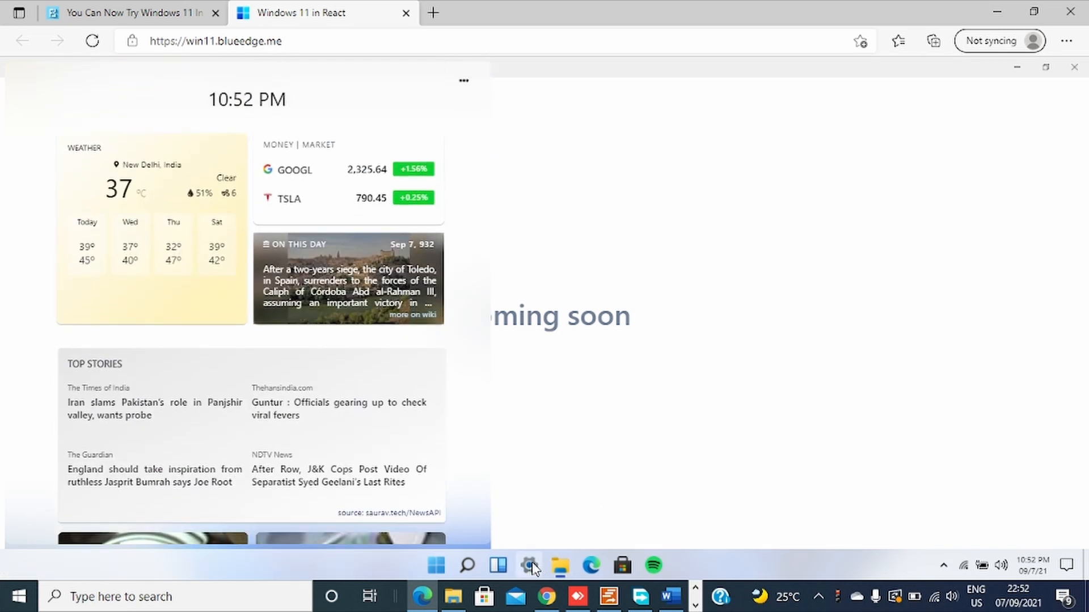
click(559, 566)
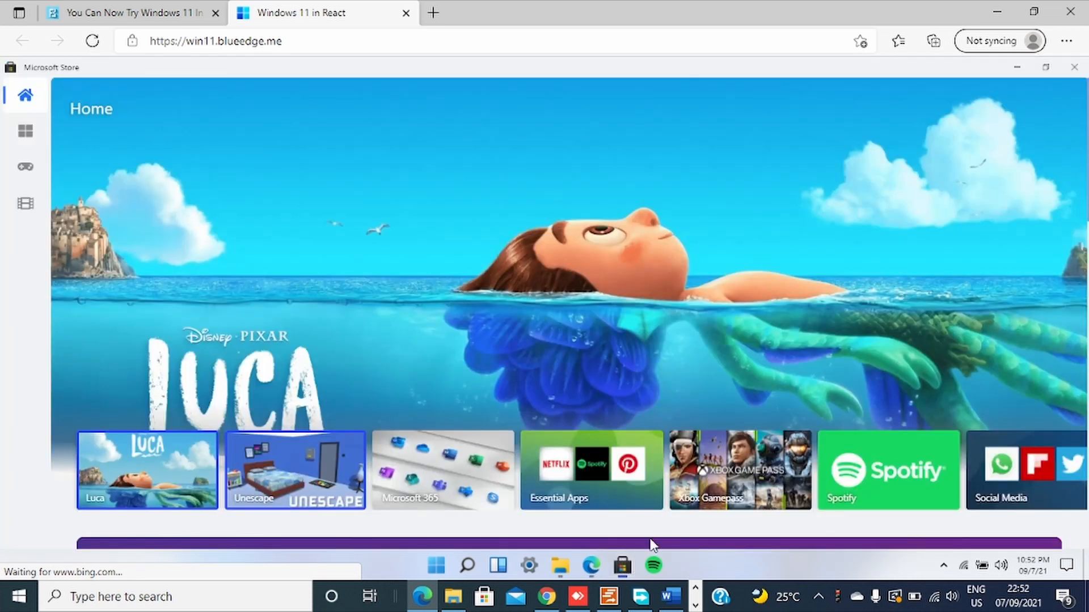
mouse_move(708, 321)
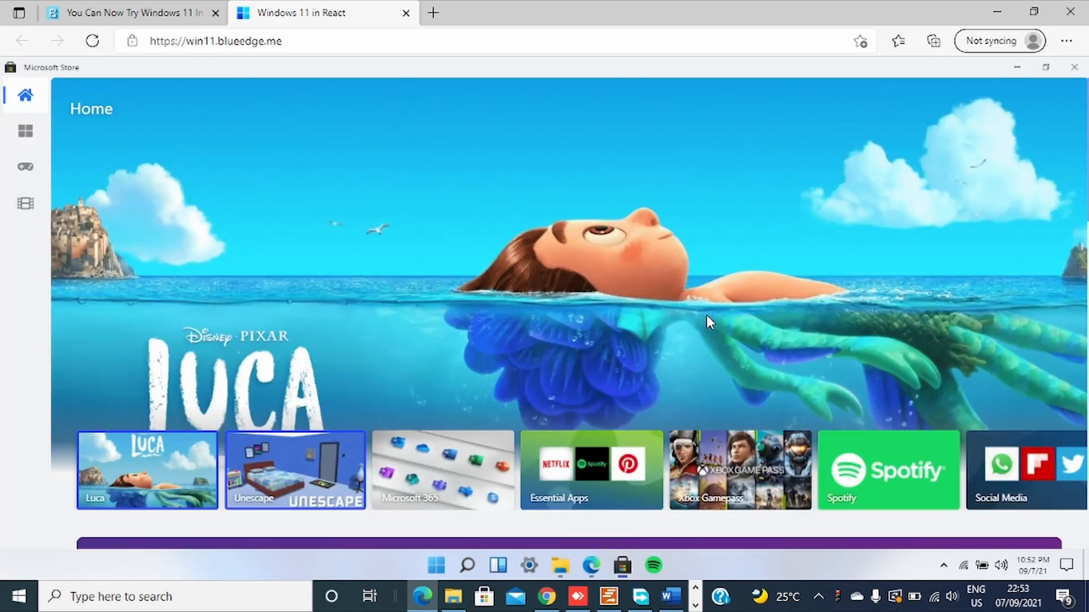
scroll(down, 3)
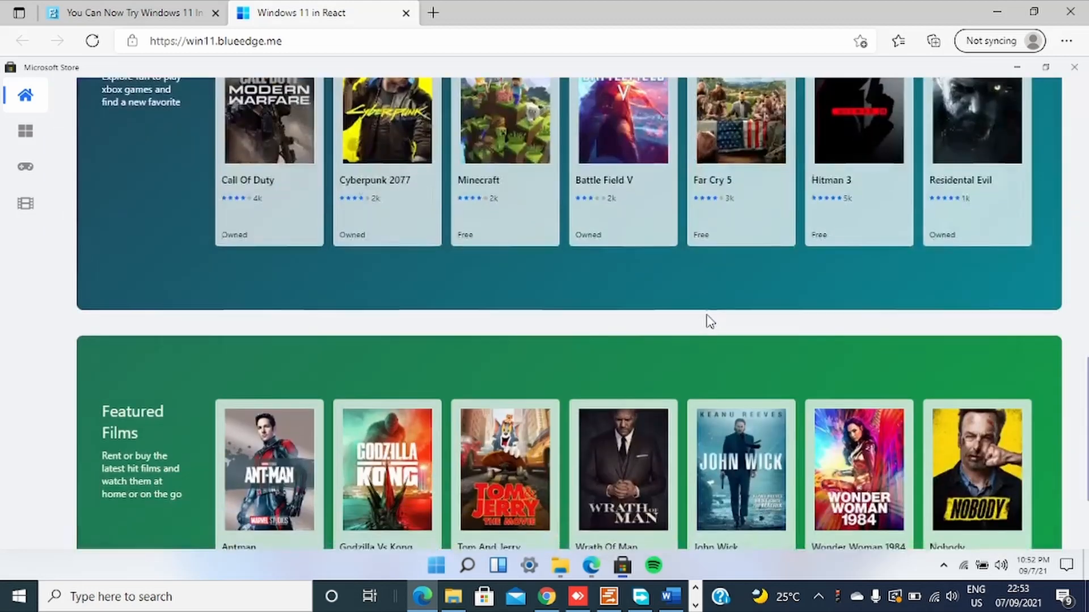
scroll(down, 3)
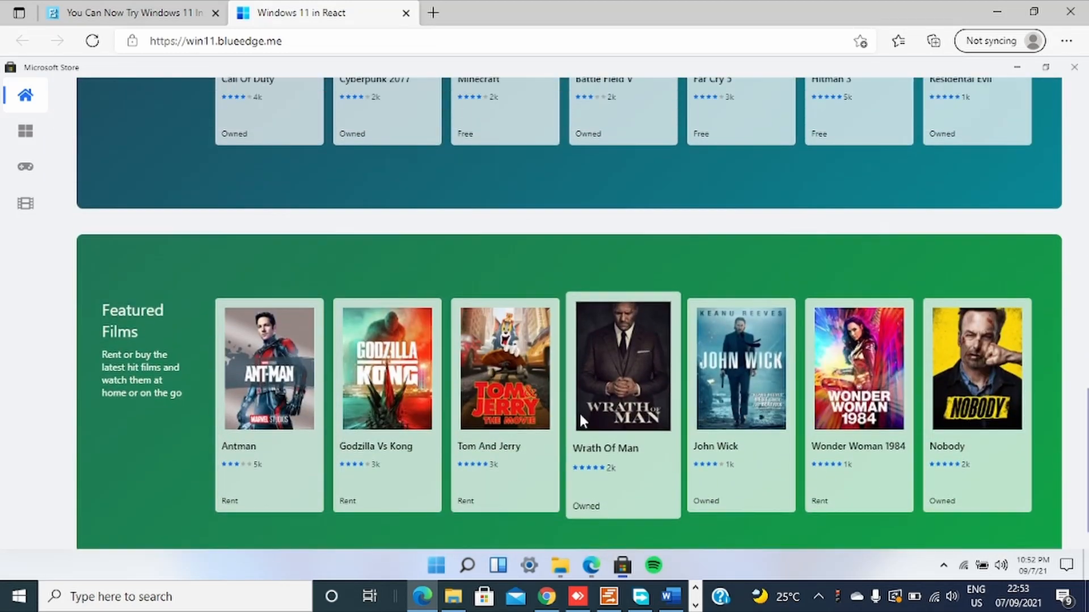
scroll(up, 3)
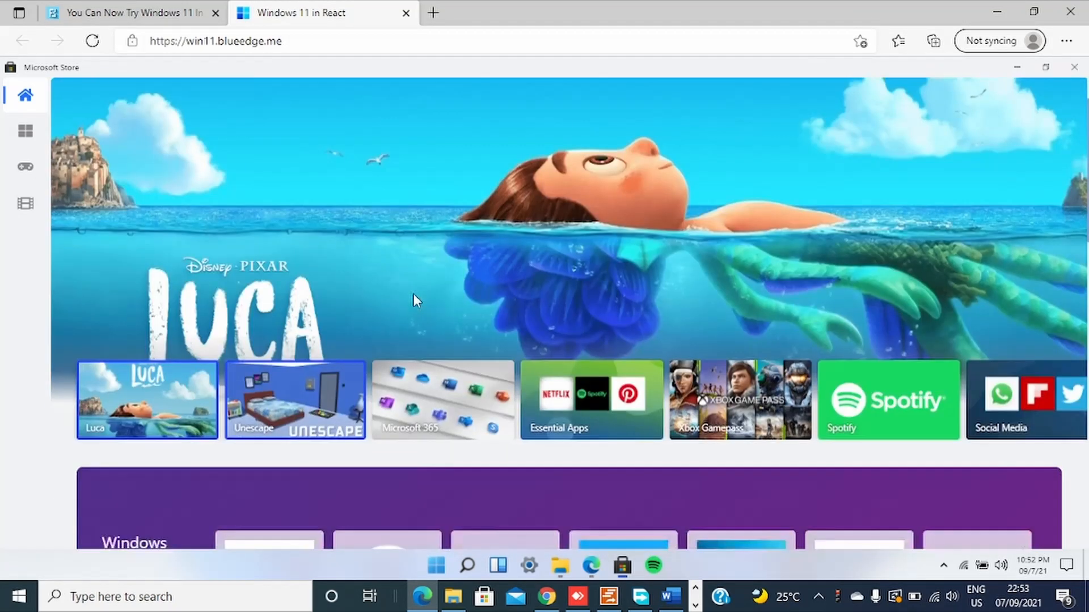
scroll(down, 3)
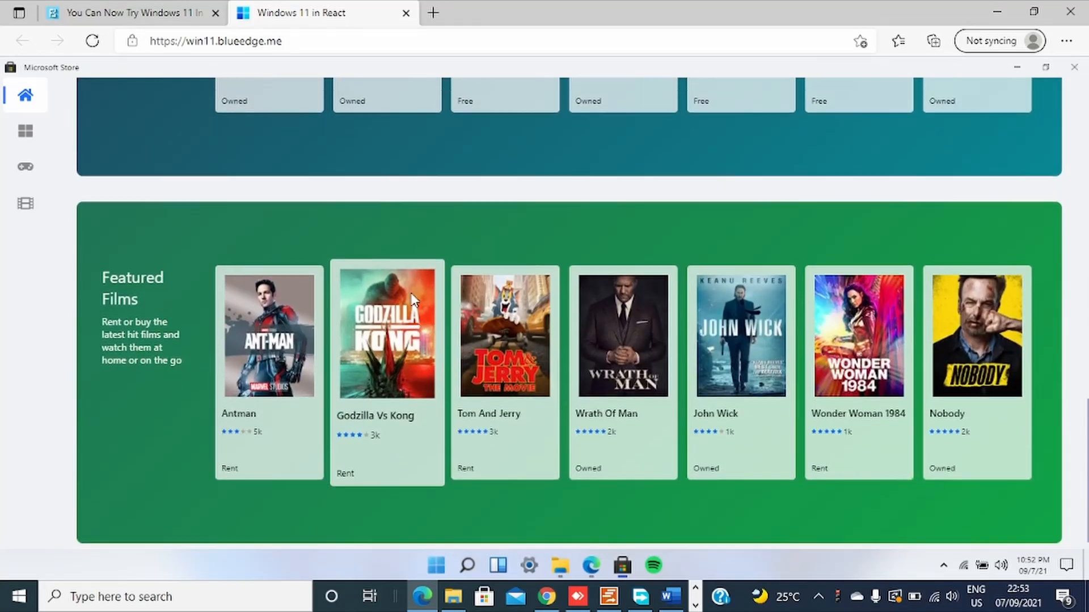
scroll(up, 3)
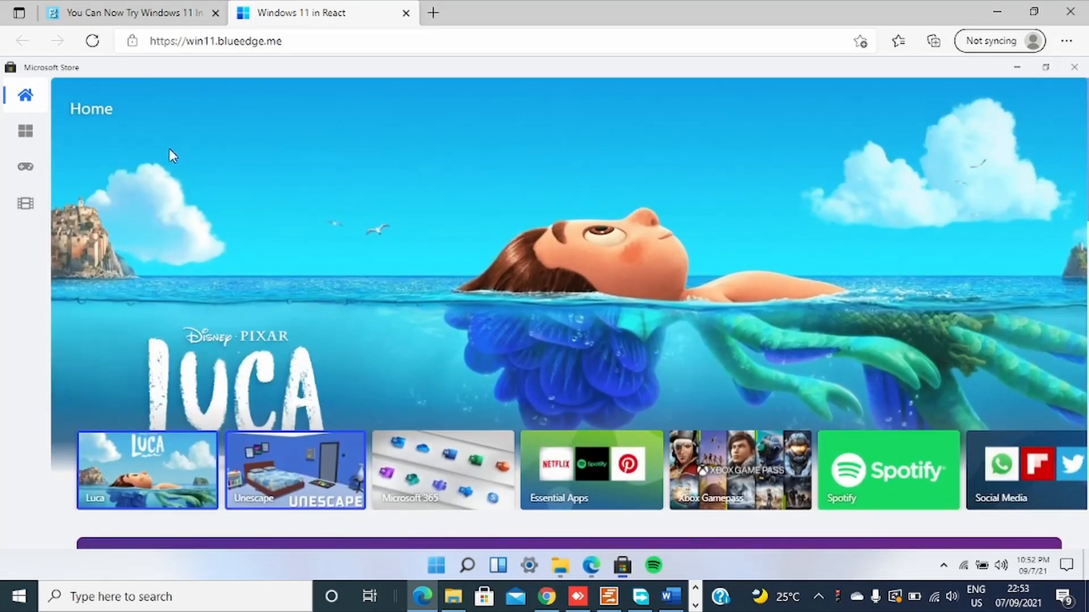
click(219, 41)
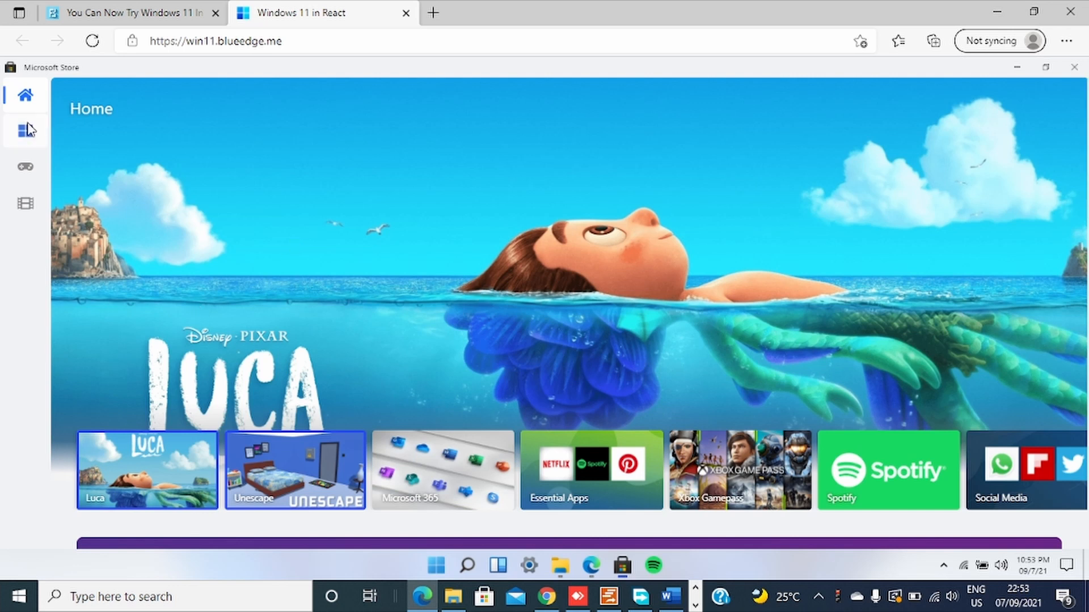
Show the Store's Windows Apps collection, then bring up the Start menu over it
click(25, 130)
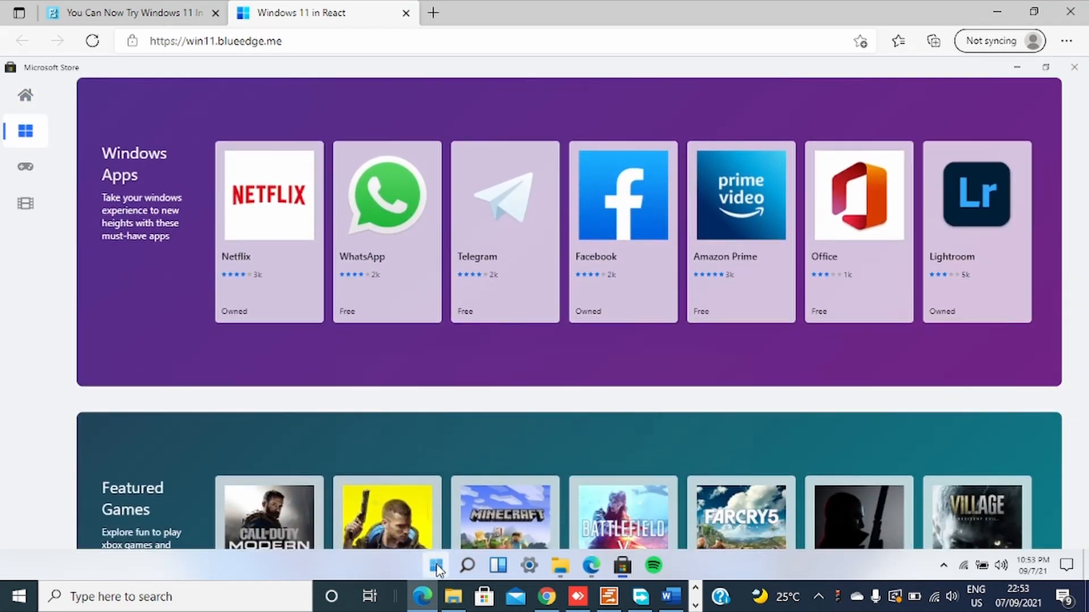
click(436, 565)
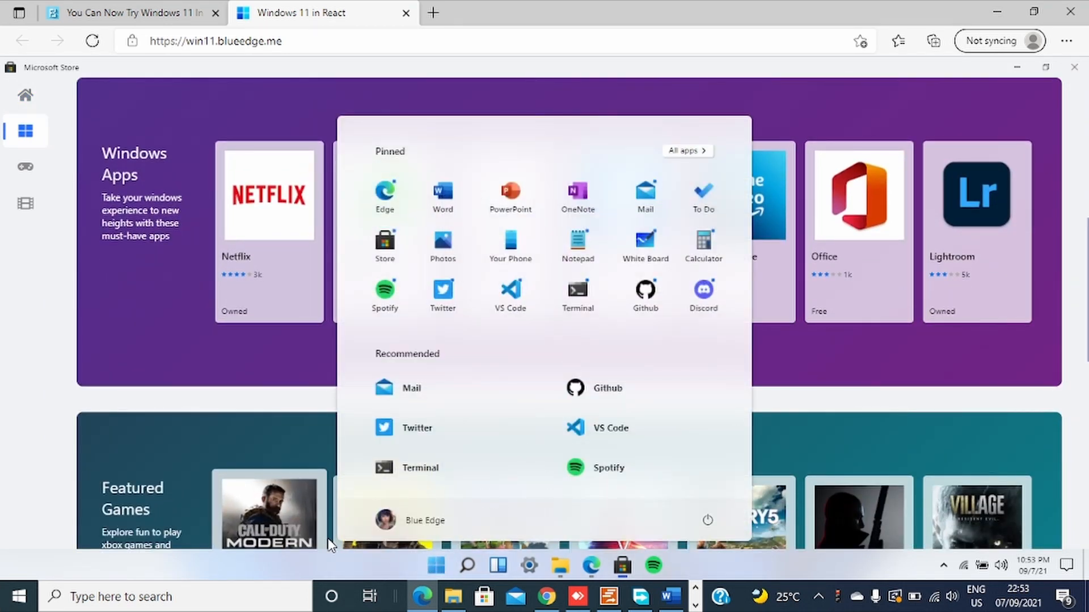